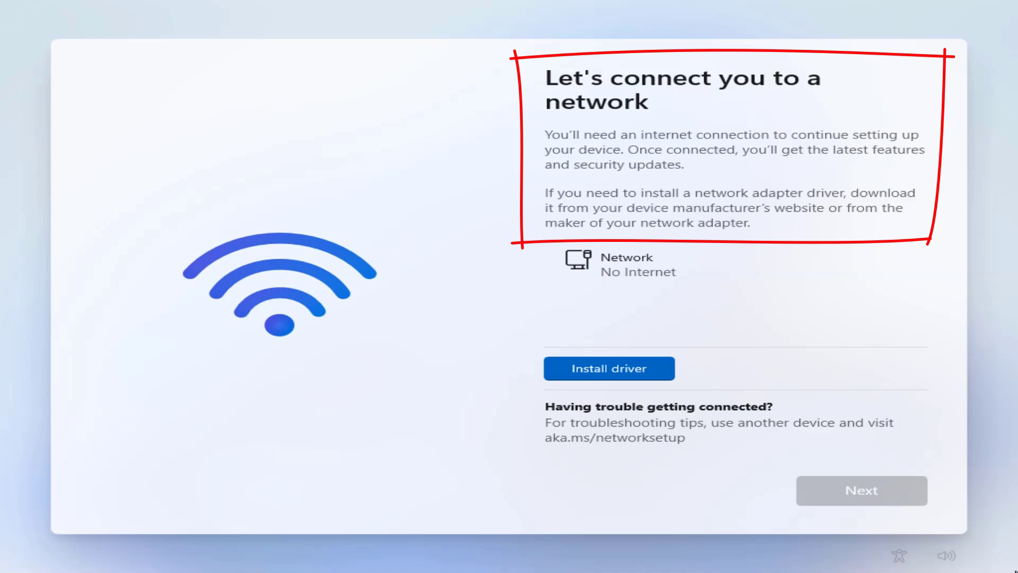
{"action": "mouse_move", "coordinate": [600, 91]}
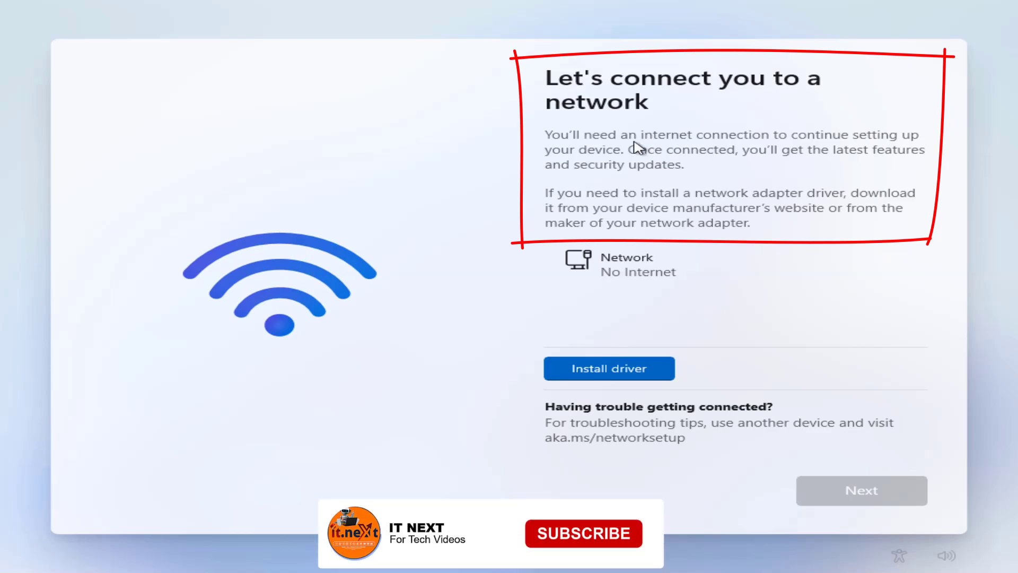
Step: Bypass the network requirement by running OOBE\BYPASSNRO in a Shift+F10 command prompt
{"action": "left_click", "coordinate": [582, 534]}
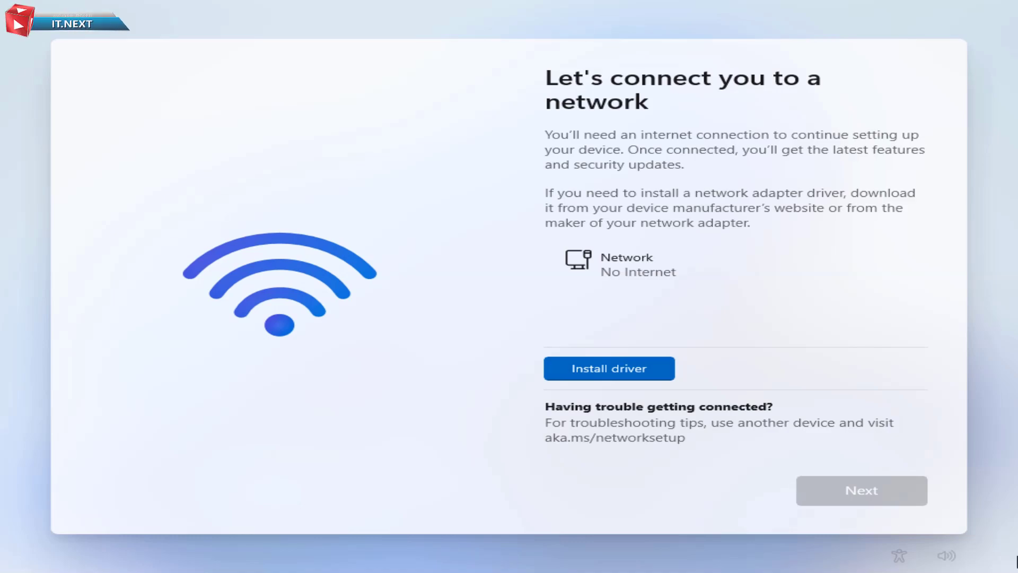
{"action": "mouse_move", "coordinate": [993, 560]}
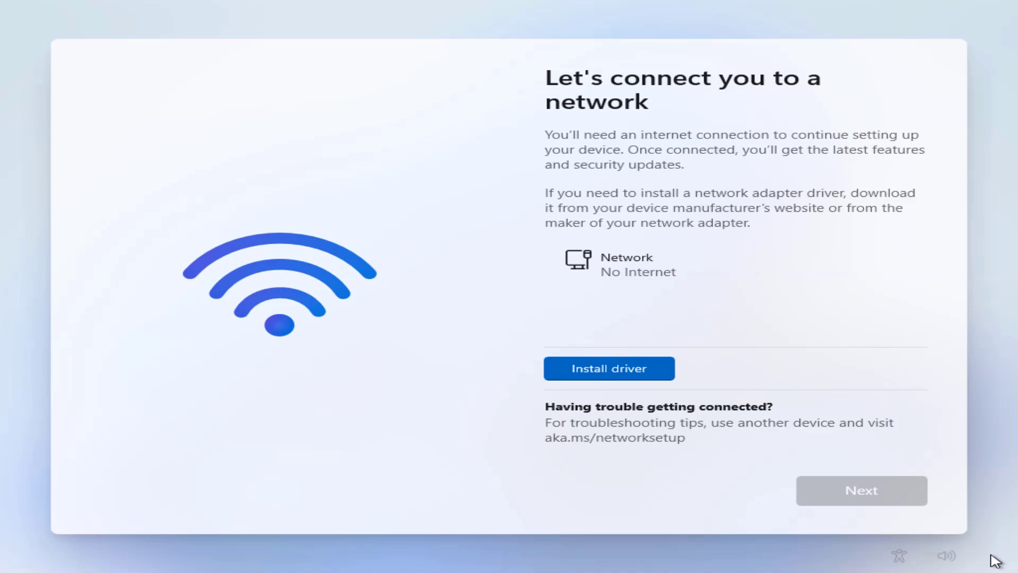
{"action": "key", "text": "shift+f10"}
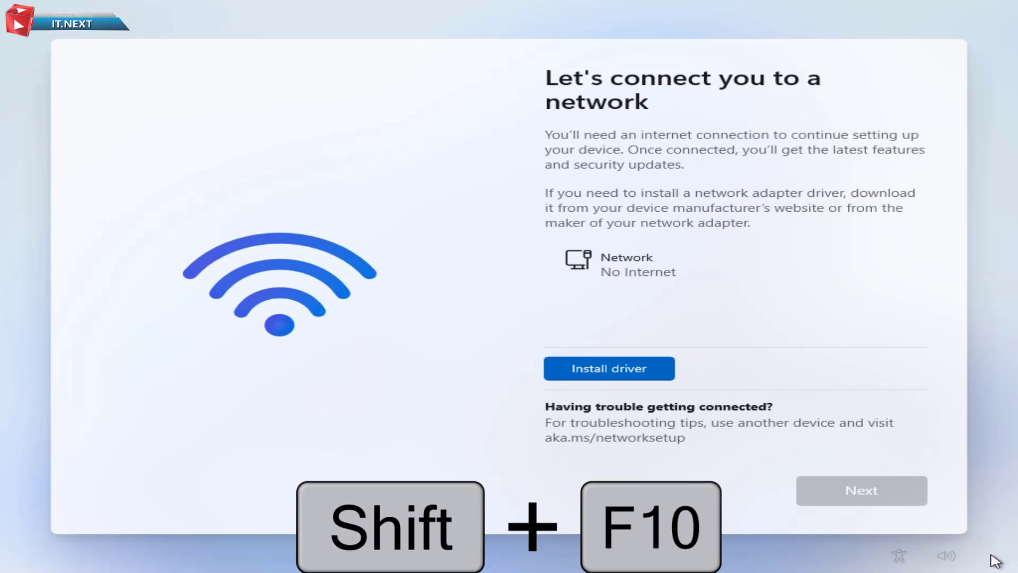
{"action": "key", "text": "shift+f10"}
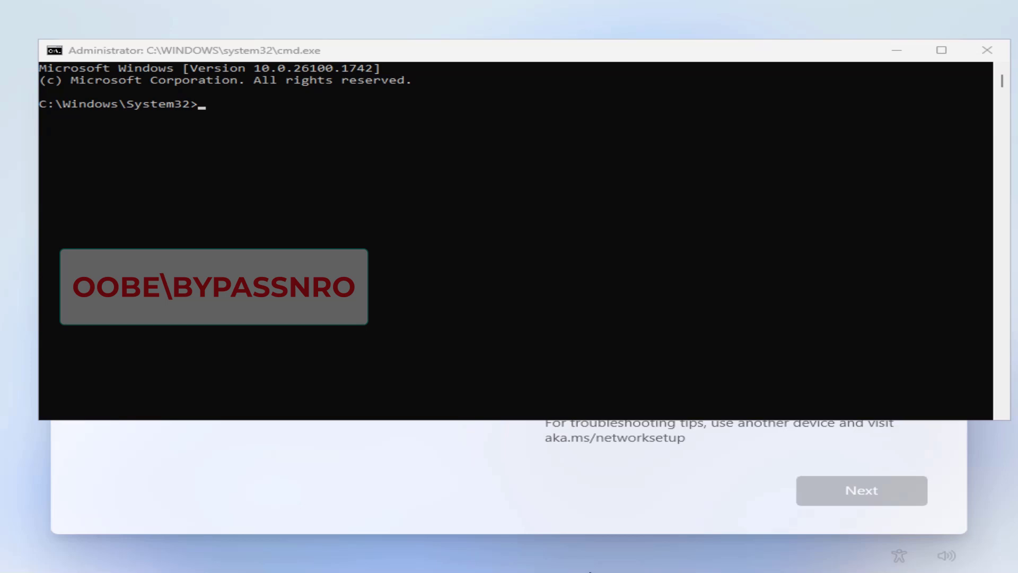
{"action": "type", "text": "OOBE"}
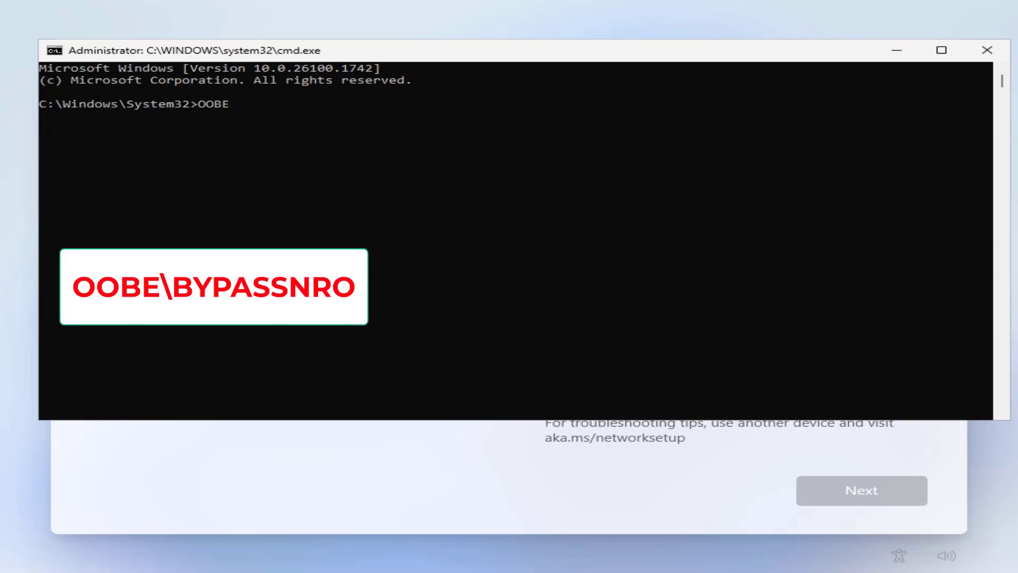
{"action": "type", "text": "\\BYPASSNRO"}
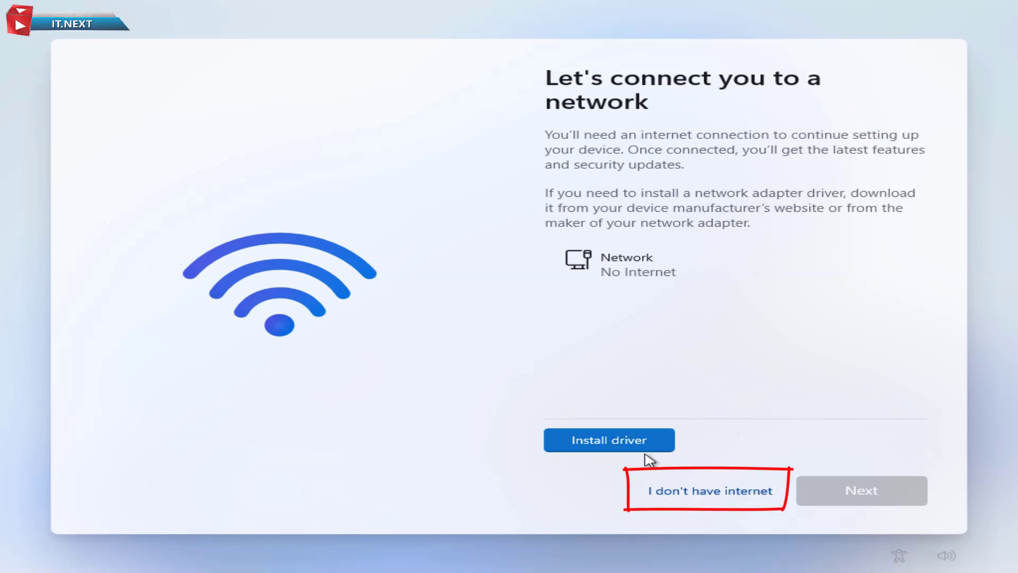
{"action": "mouse_move", "coordinate": [712, 544]}
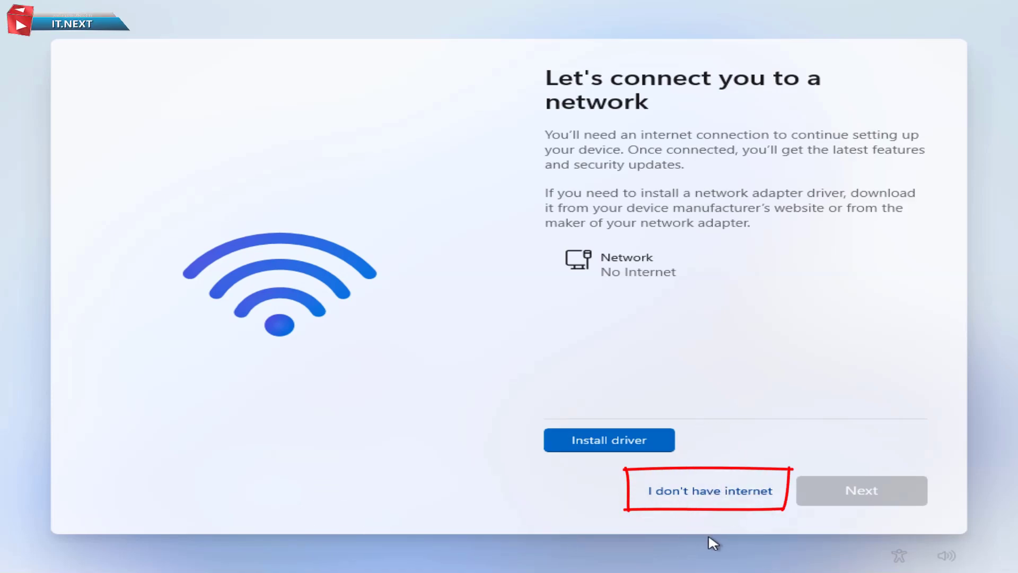
Step: Continue without internet and name the local account 'IT NEXT'
{"action": "left_click", "coordinate": [709, 490]}
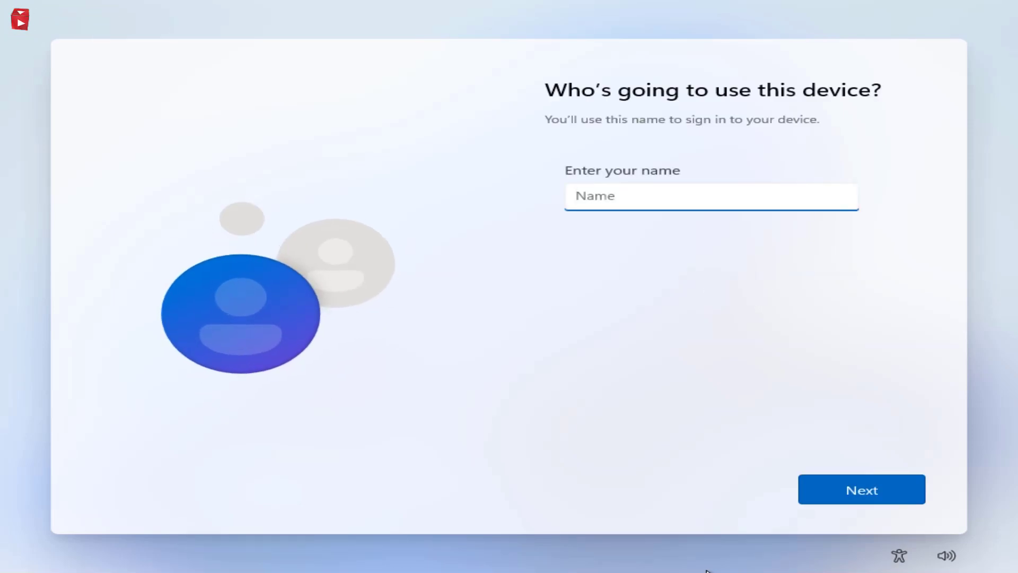
{"action": "type", "text": "IT NEXT"}
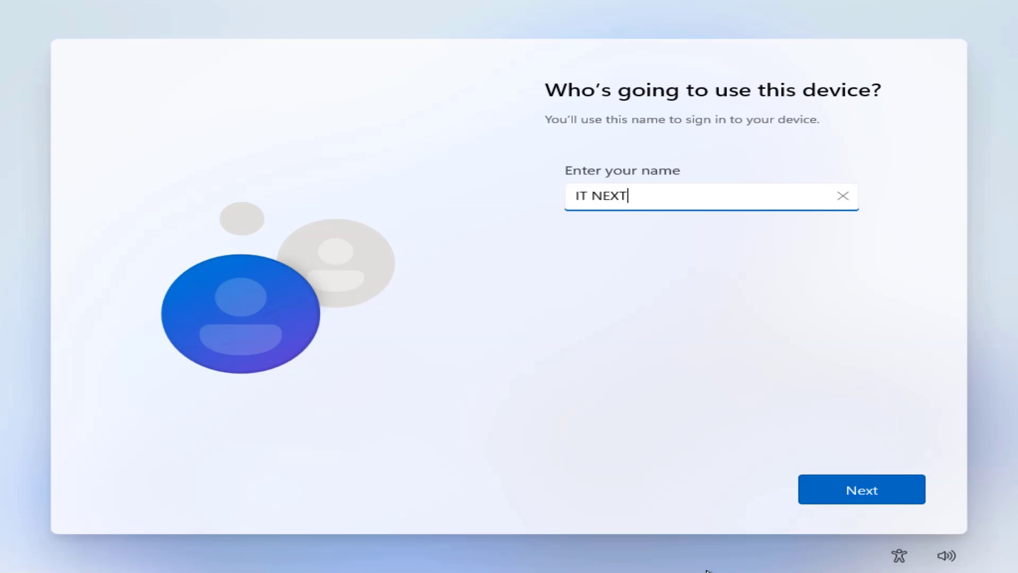
{"action": "left_click", "coordinate": [861, 489]}
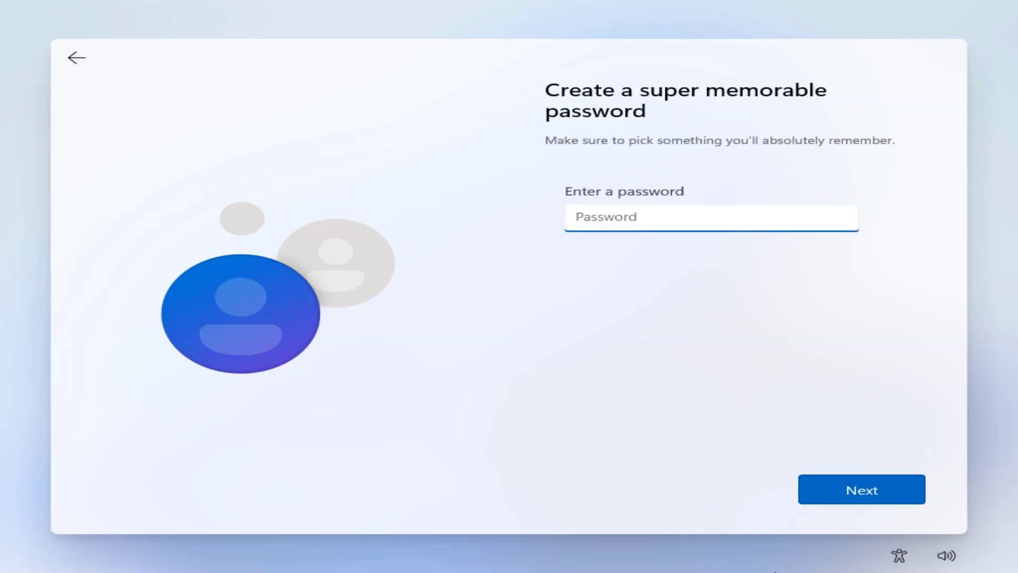
{"action": "mouse_move", "coordinate": [673, 275]}
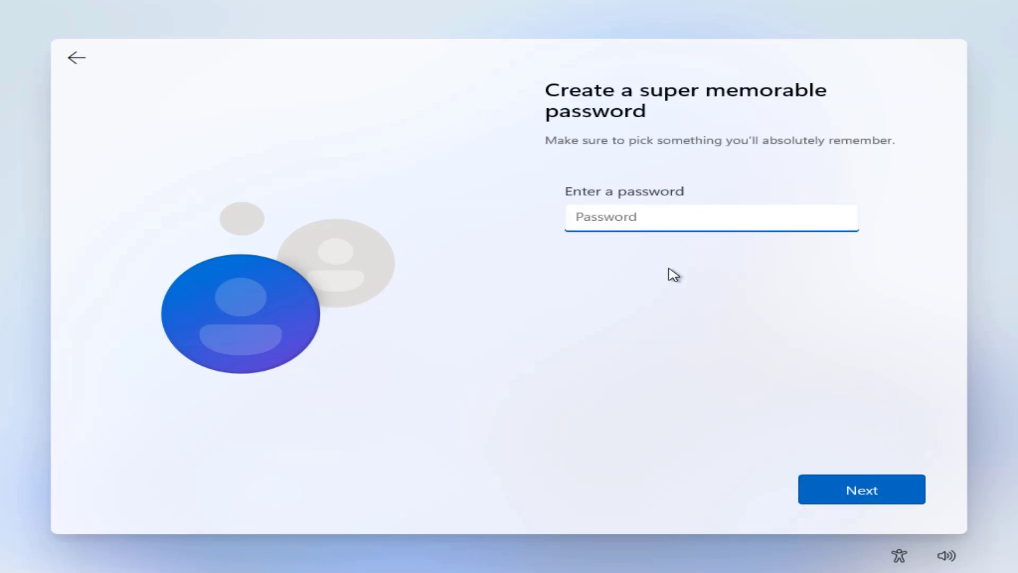
Step: Leave the password blank and accept the default privacy settings to finish setup
{"action": "left_click", "coordinate": [861, 489]}
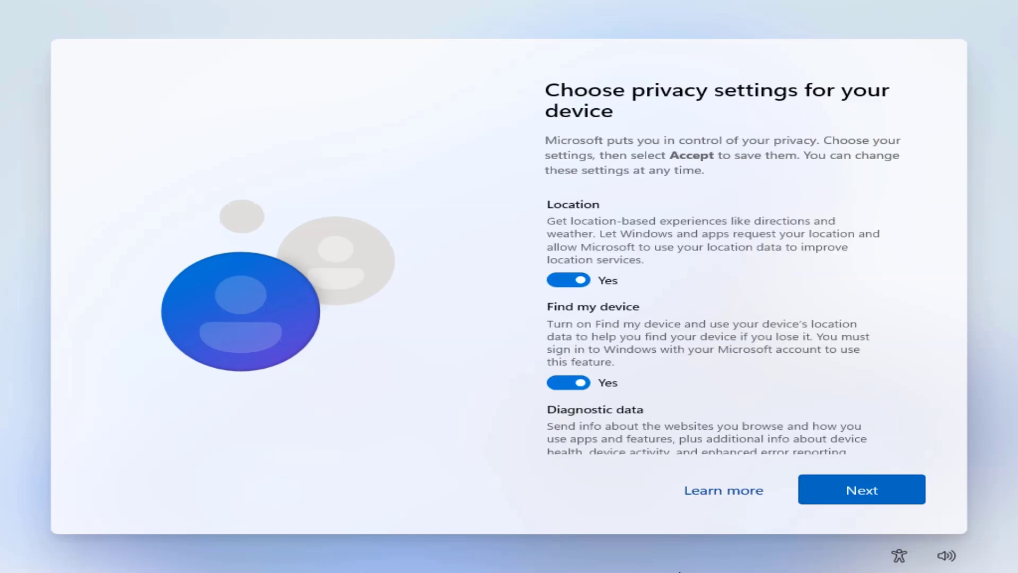
{"action": "scroll", "scroll_direction": "down", "scroll_amount": 3}
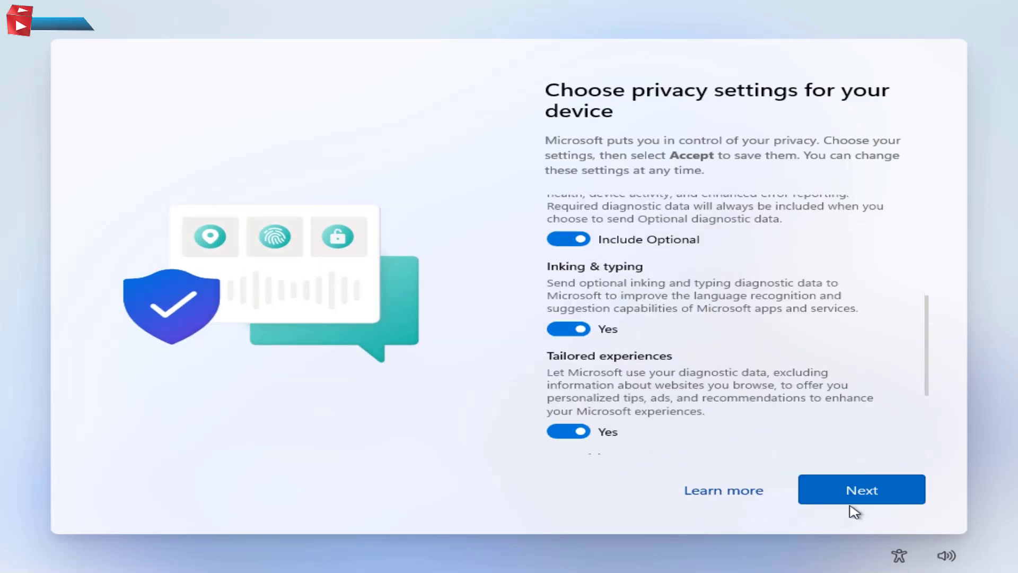
{"action": "left_click", "coordinate": [861, 489]}
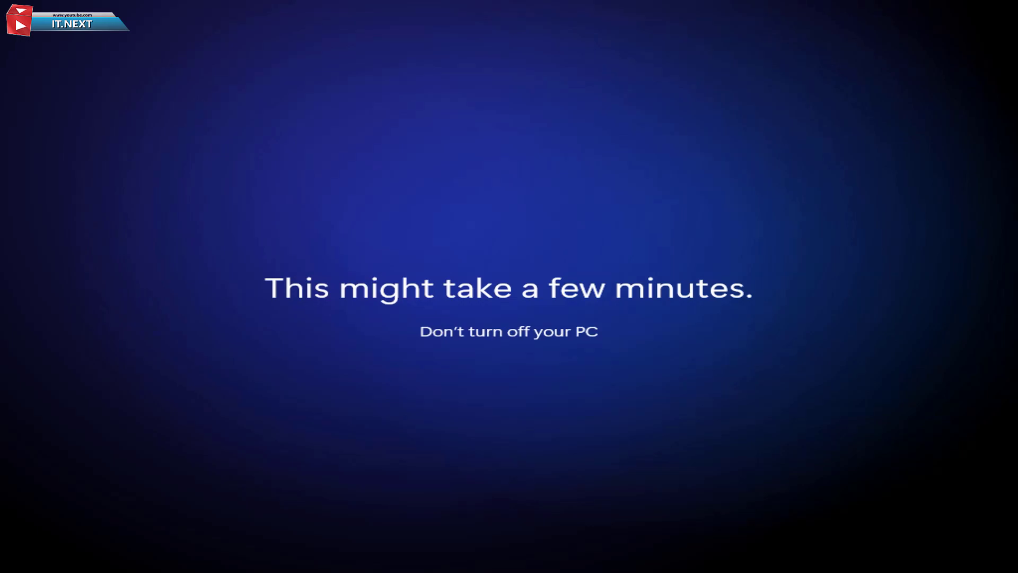